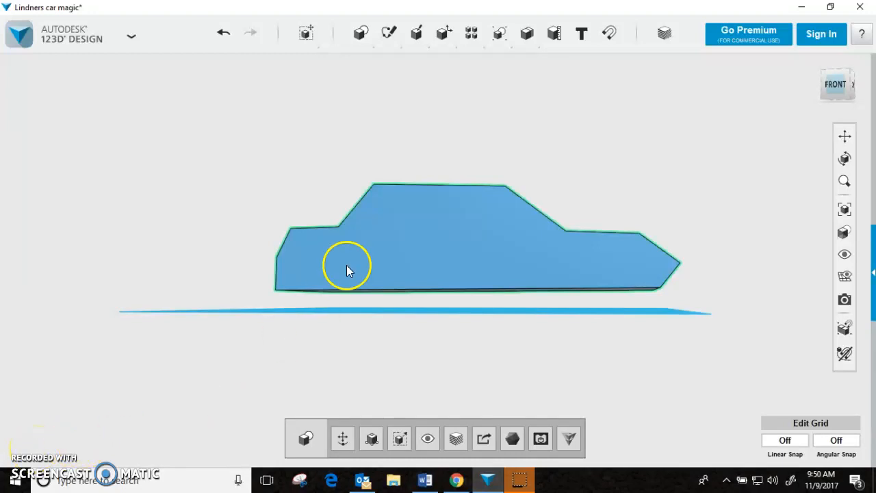
mouse_move(756, 248)
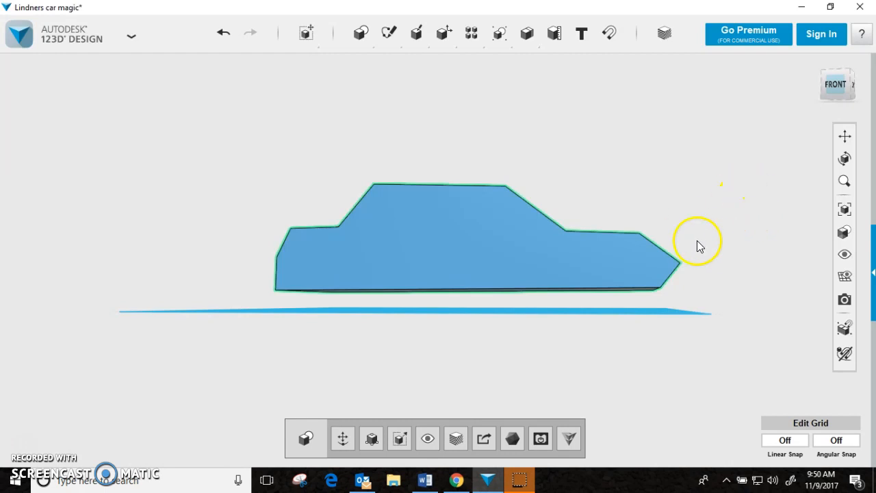
- Inspect the body's thickness and underside, then start a Cylinder primitive for the rear wheel well
drag(698, 244, 707, 219)
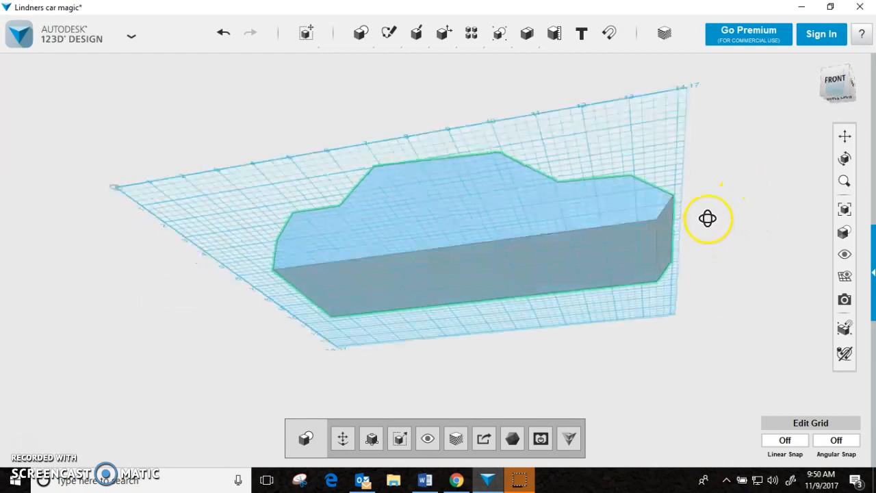
drag(707, 219, 721, 249)
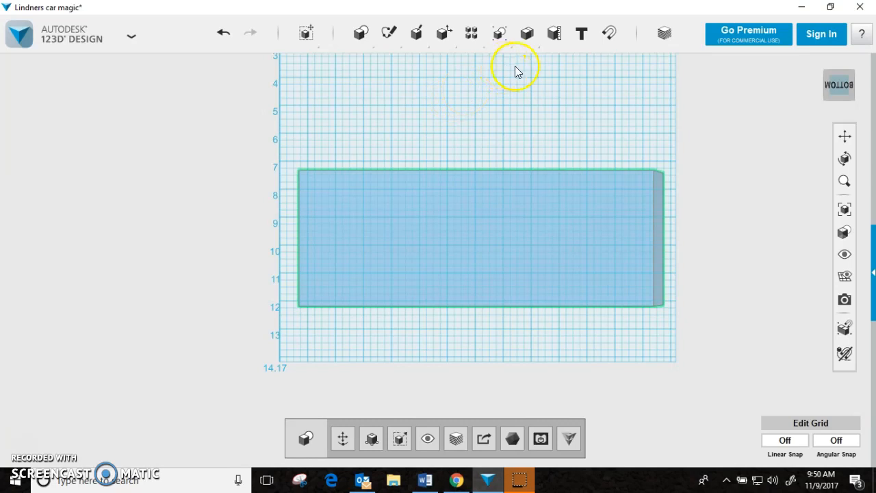
drag(518, 69, 499, 189)
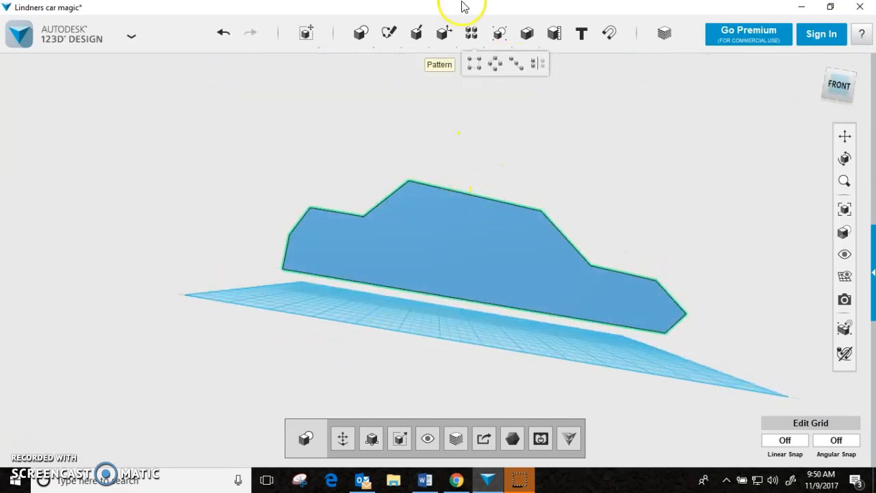
click(362, 33)
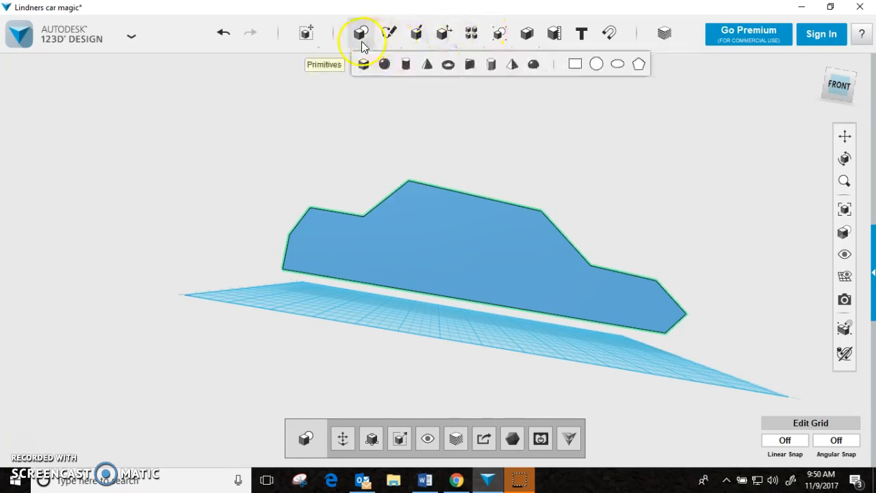
click(405, 64)
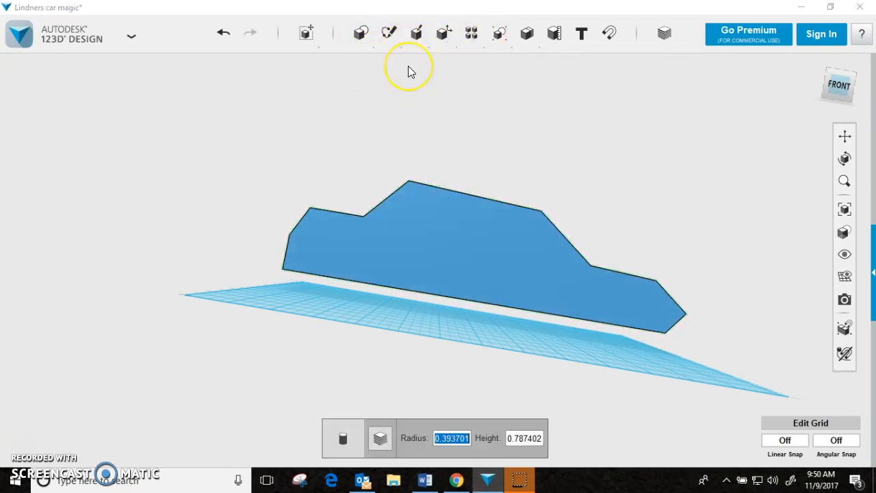
mouse_move(383, 290)
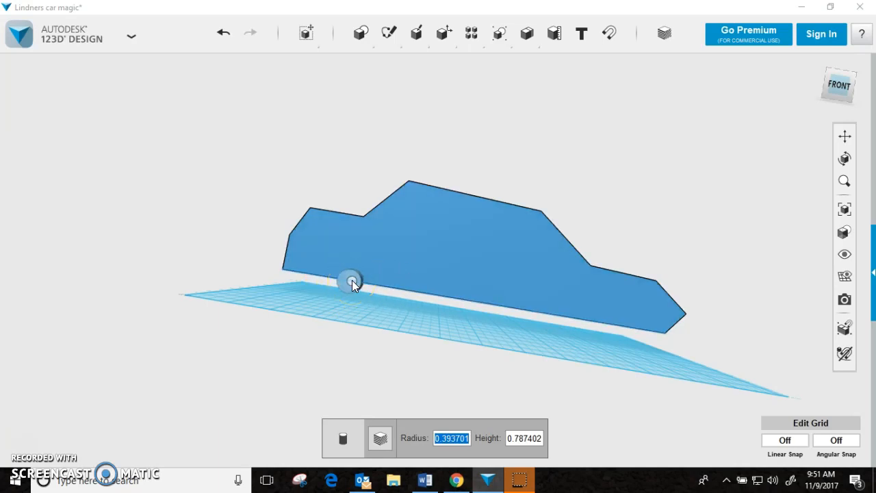
mouse_move(367, 279)
text(1)
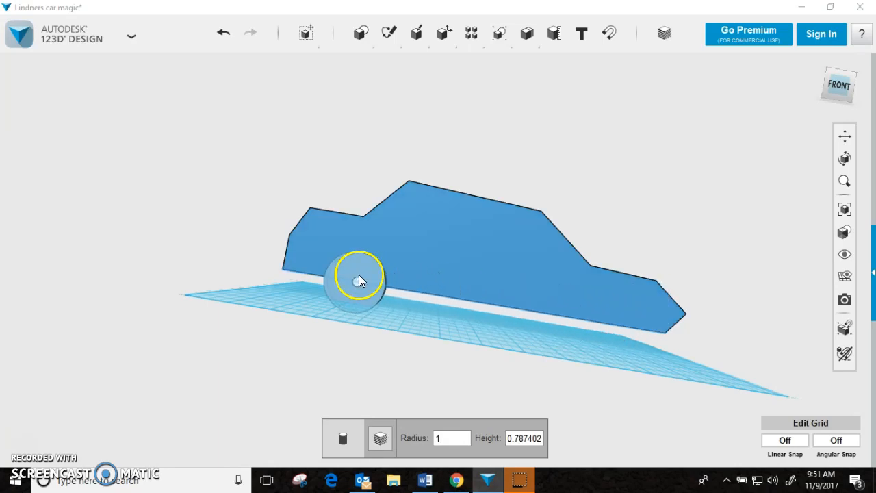
mouse_move(605, 322)
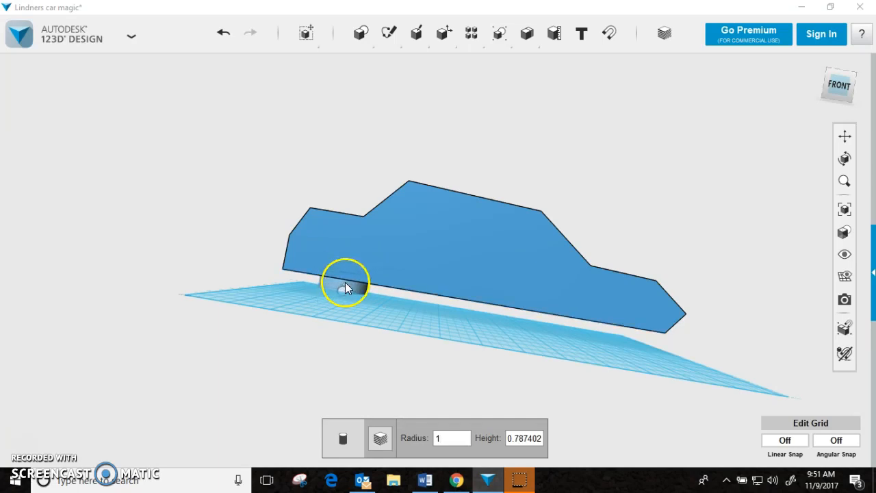
- Drop the cylinder at the car's lower rear corner and check its position from underneath
click(345, 276)
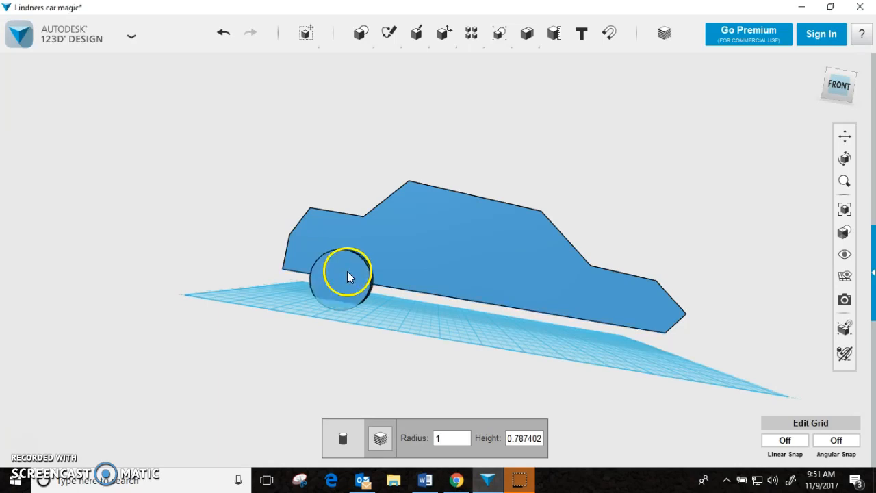
drag(349, 274, 436, 336)
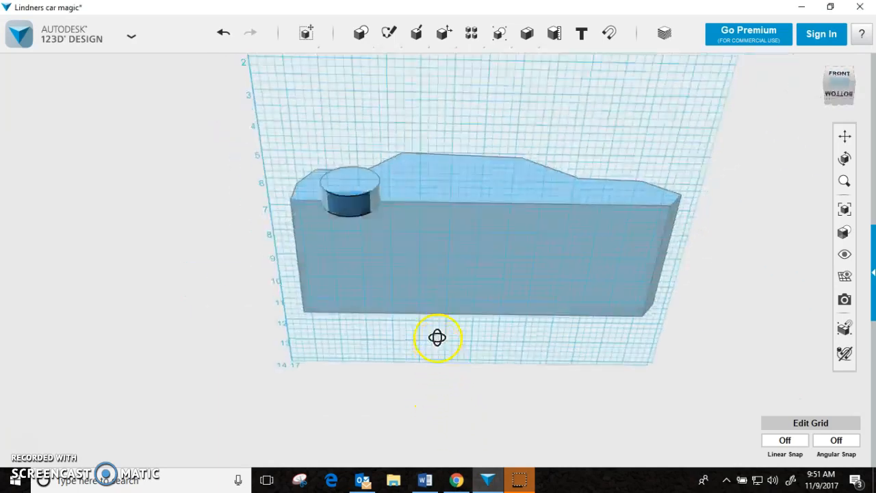
drag(438, 336, 449, 299)
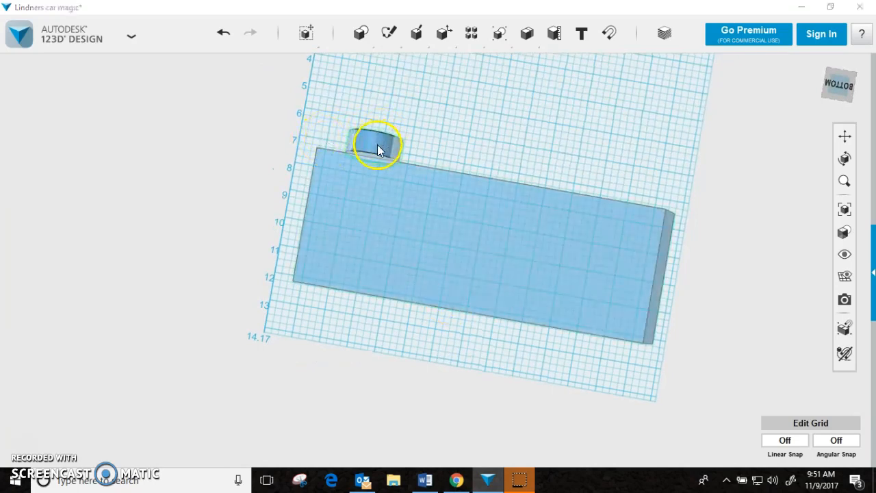
click(375, 143)
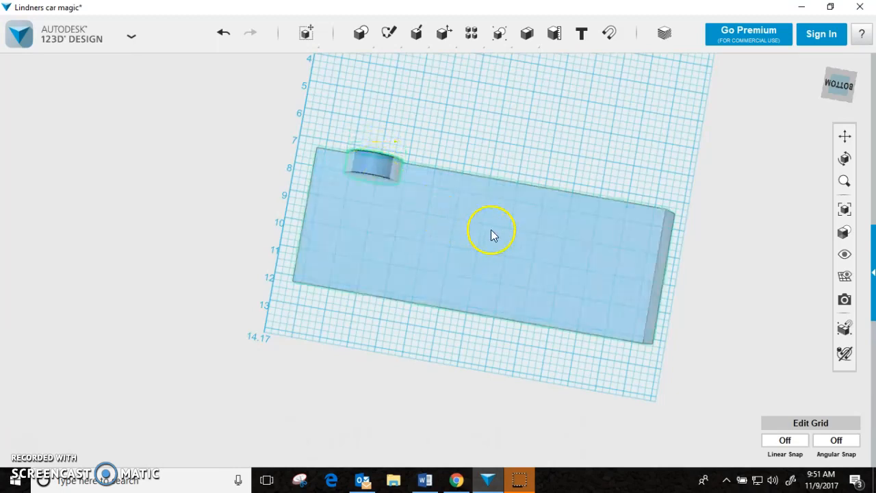
drag(492, 230, 463, 169)
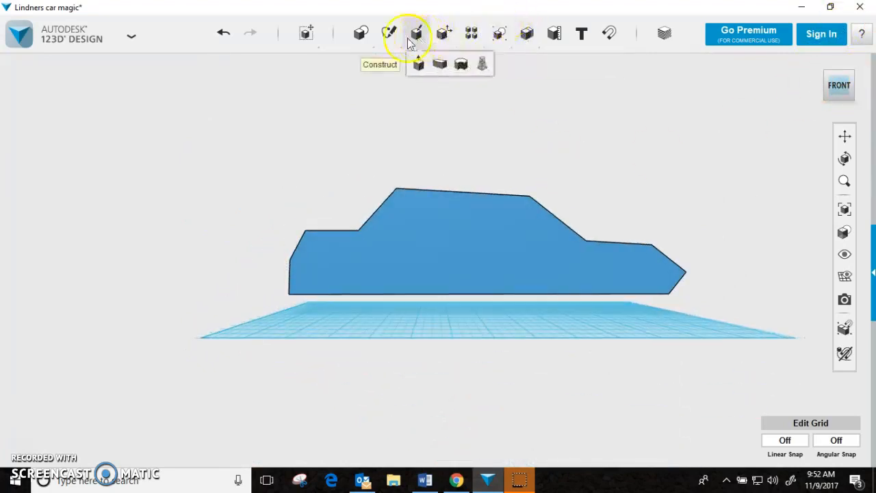
- Start another Cylinder primitive with Radius 1 near the rear of the body
click(362, 33)
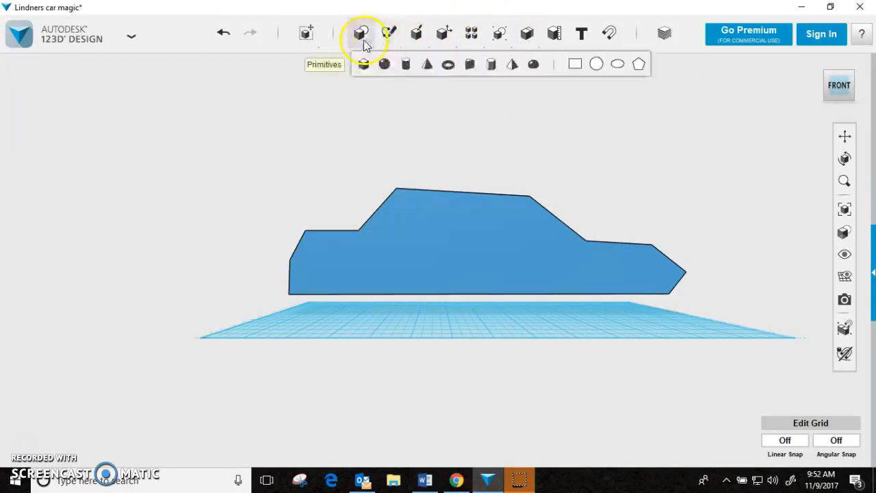
mouse_move(407, 64)
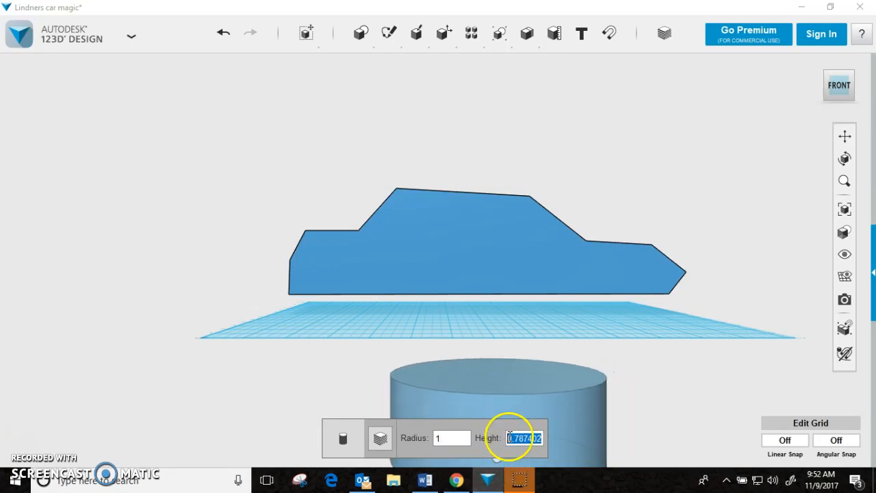
text(1)
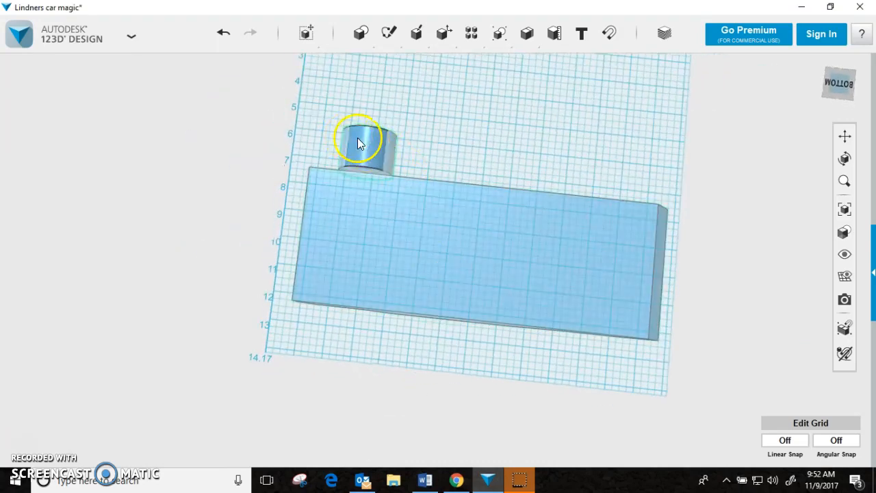
- Move the cylinder onto the body's upper edge at the left end and select it
click(362, 143)
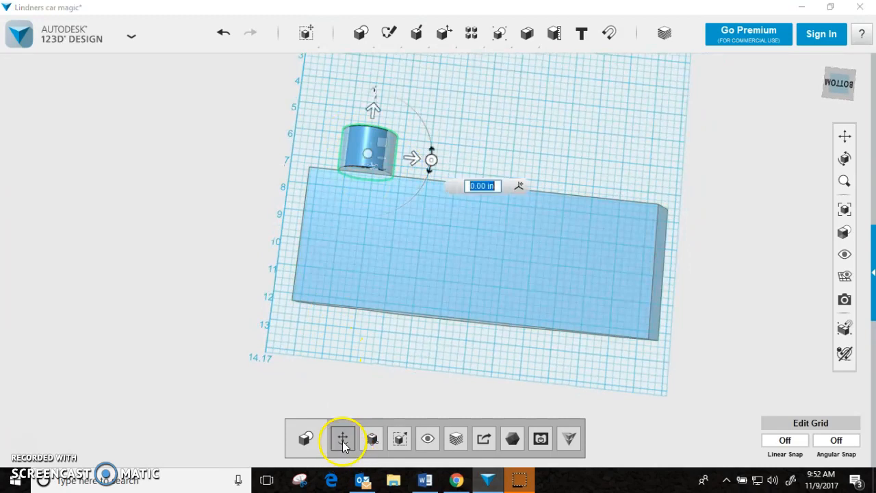
drag(373, 159, 373, 111)
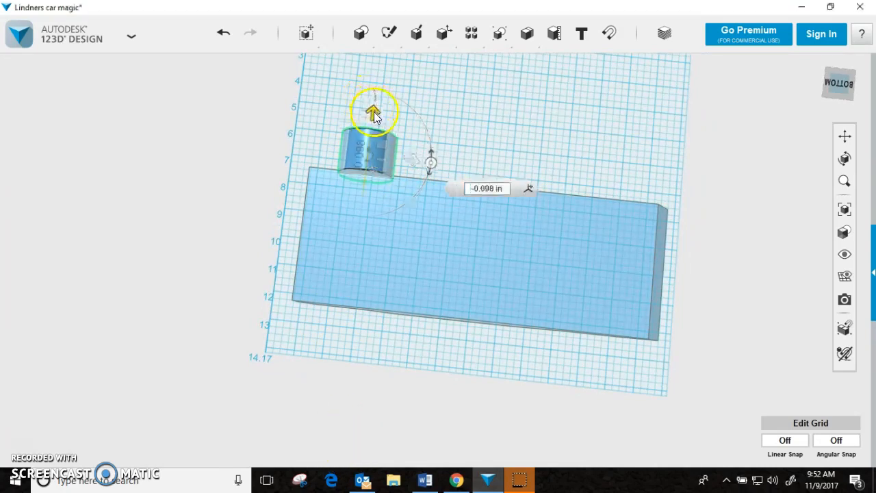
drag(372, 111, 369, 147)
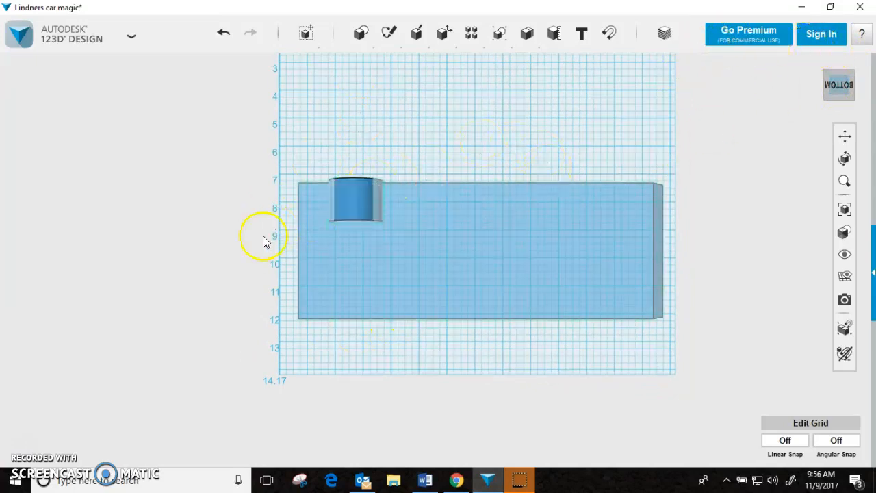
click(354, 199)
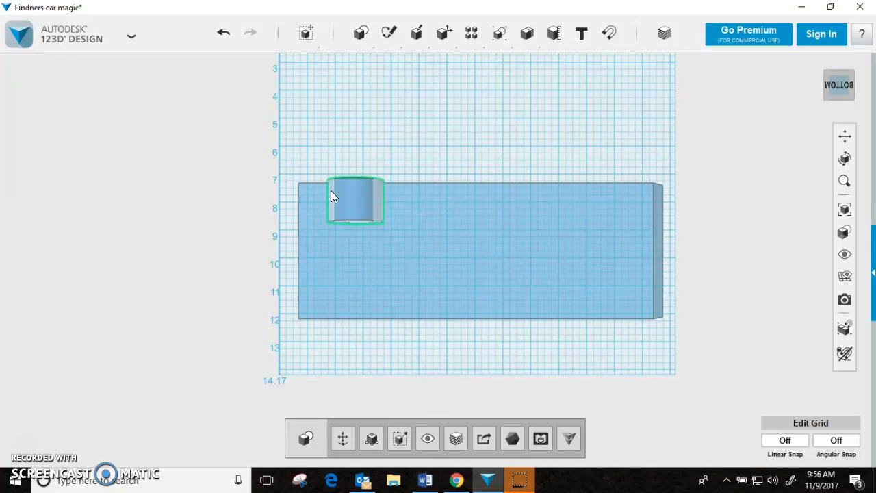
- Move the pasted cylinder copy down onto the body's lower edge, directly below the first
click(355, 200)
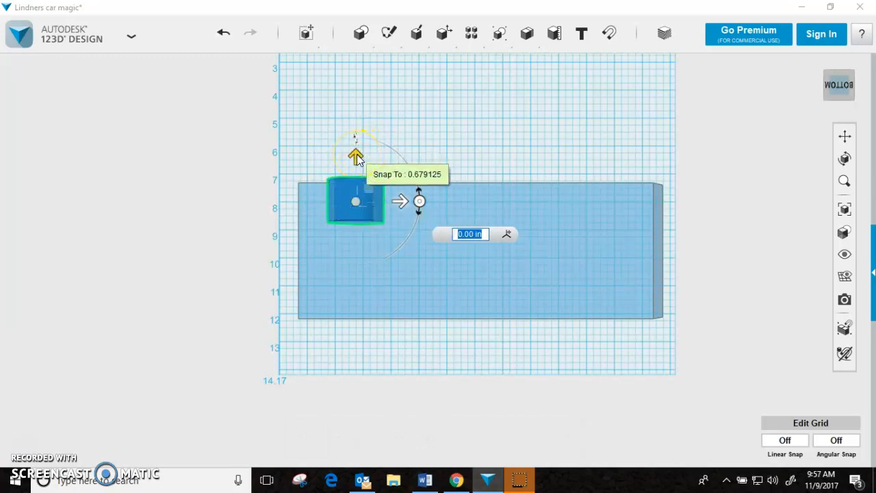
drag(356, 153, 357, 181)
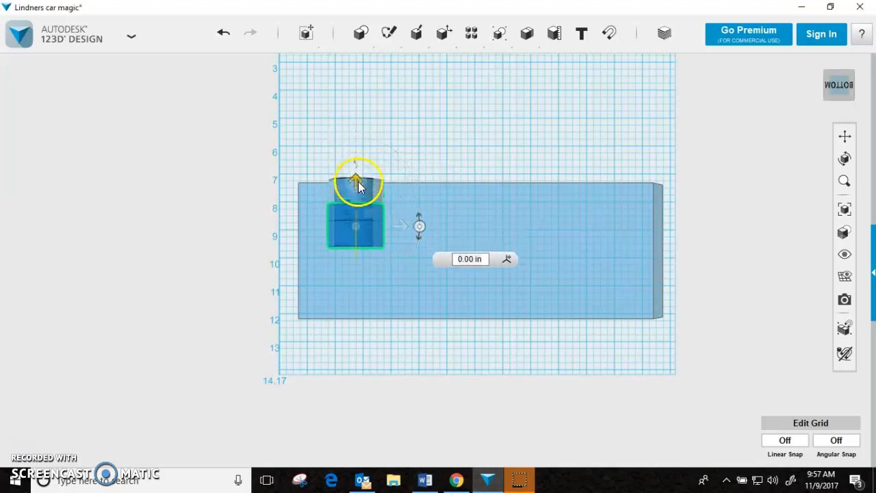
drag(356, 181, 359, 260)
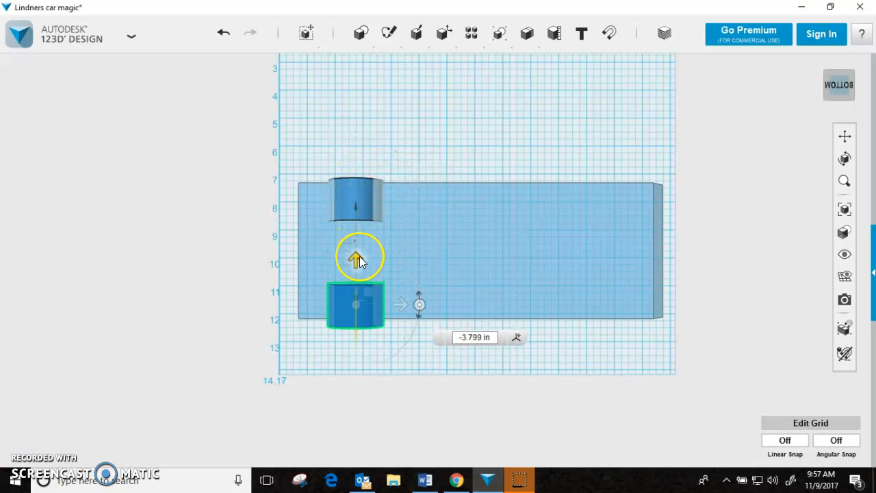
drag(356, 260, 361, 254)
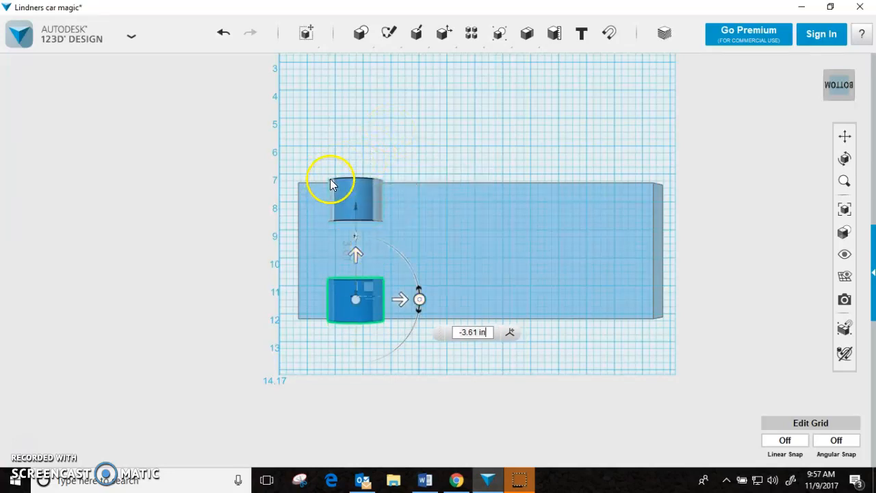
mouse_move(328, 325)
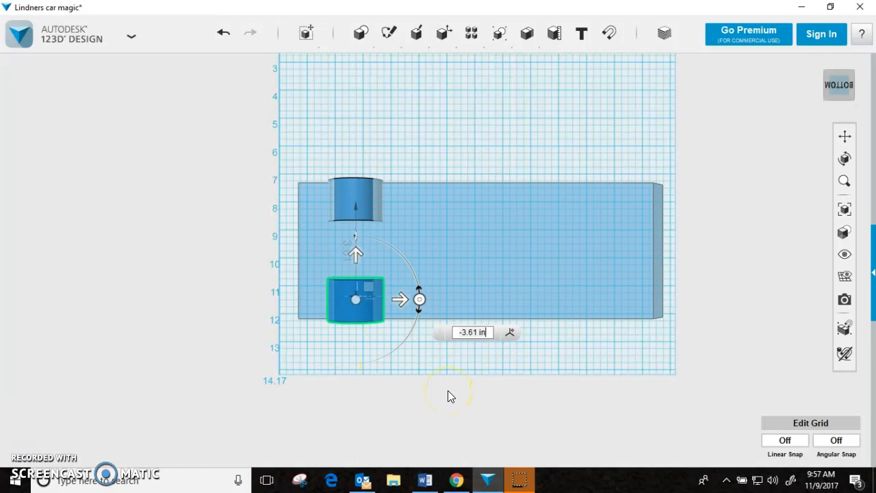
click(355, 299)
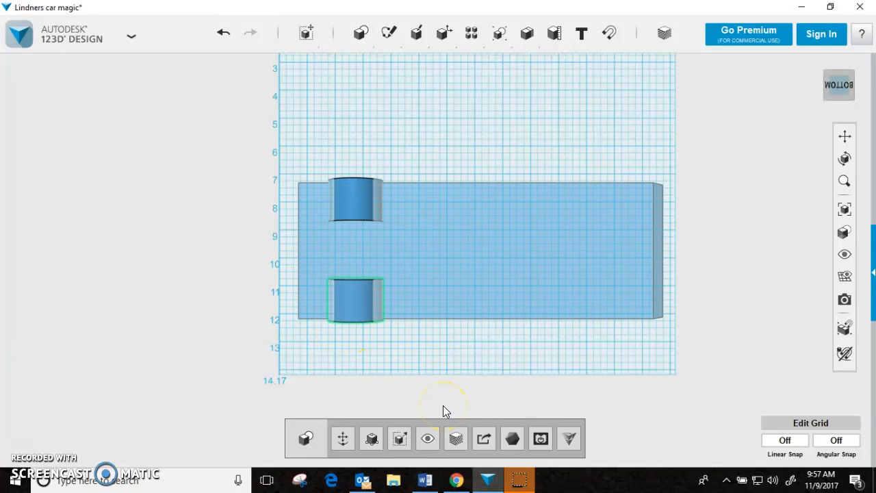
- Select both rear cylinders and move their pasted copies to the body's right end
click(354, 194)
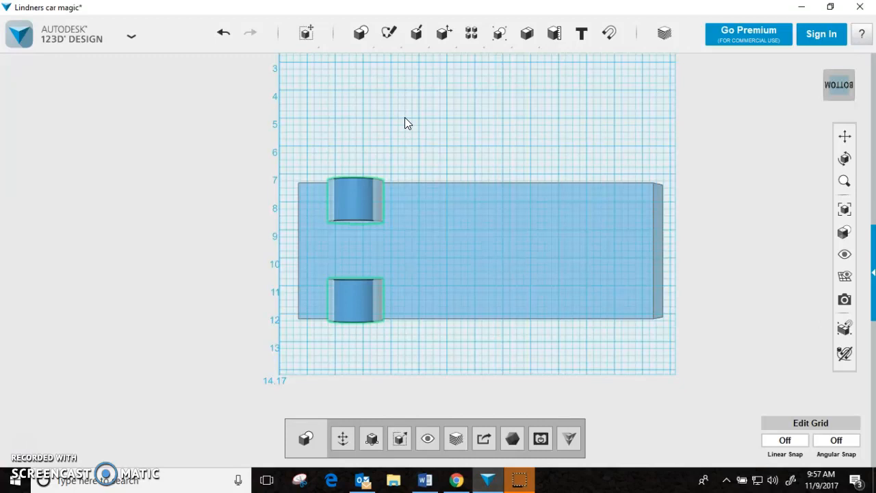
click(356, 199)
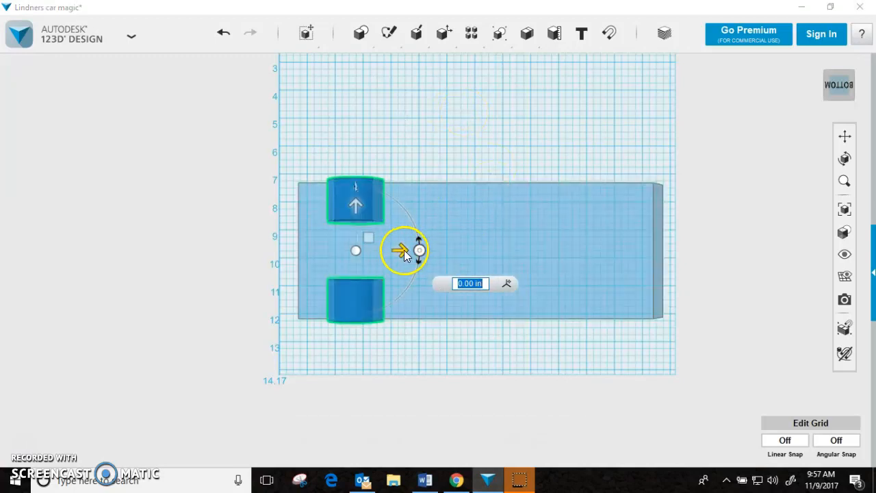
drag(404, 249, 472, 249)
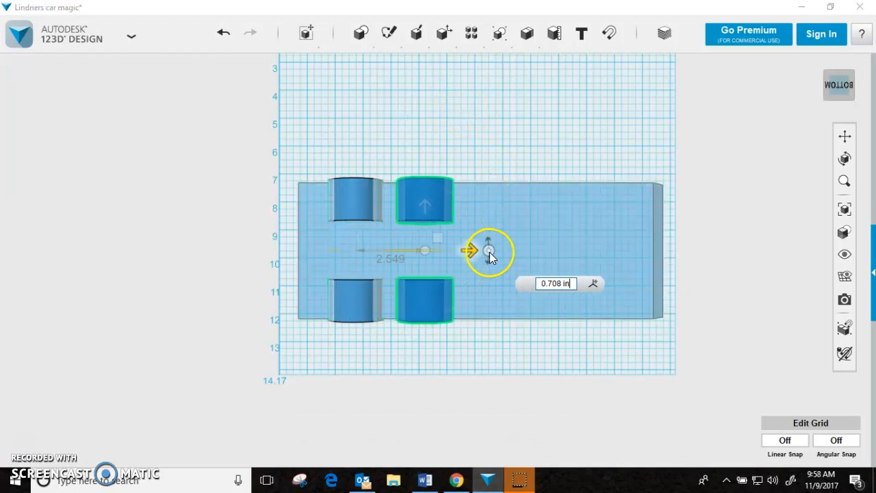
drag(470, 249, 643, 250)
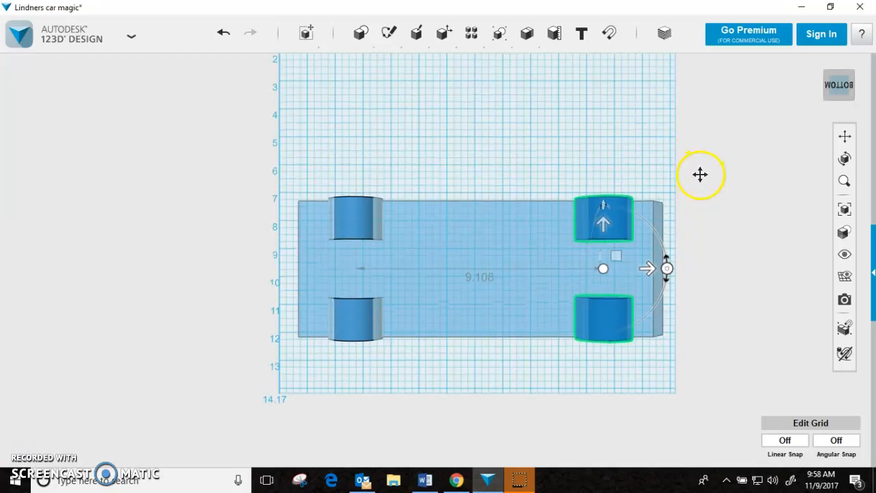
drag(701, 176, 687, 256)
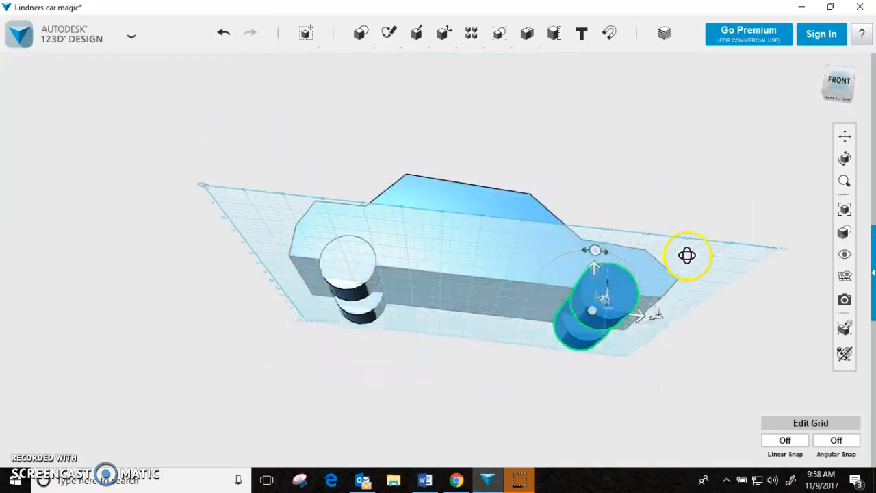
drag(687, 256, 643, 249)
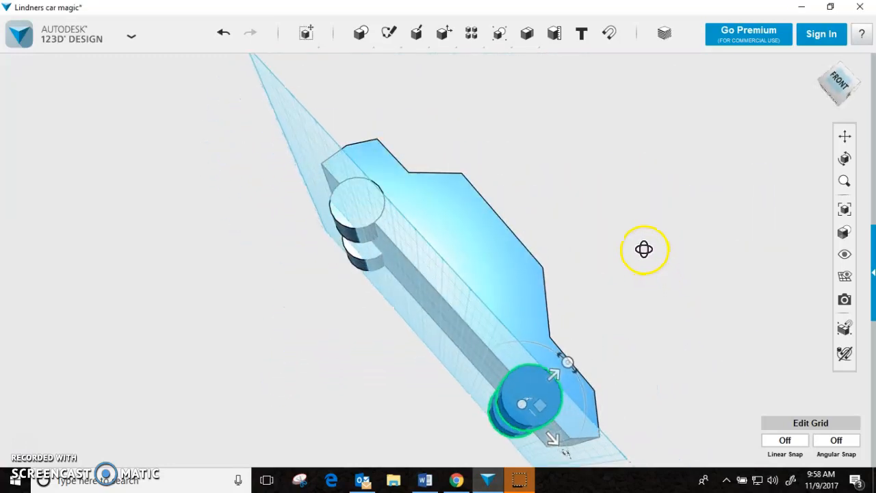
drag(643, 249, 652, 238)
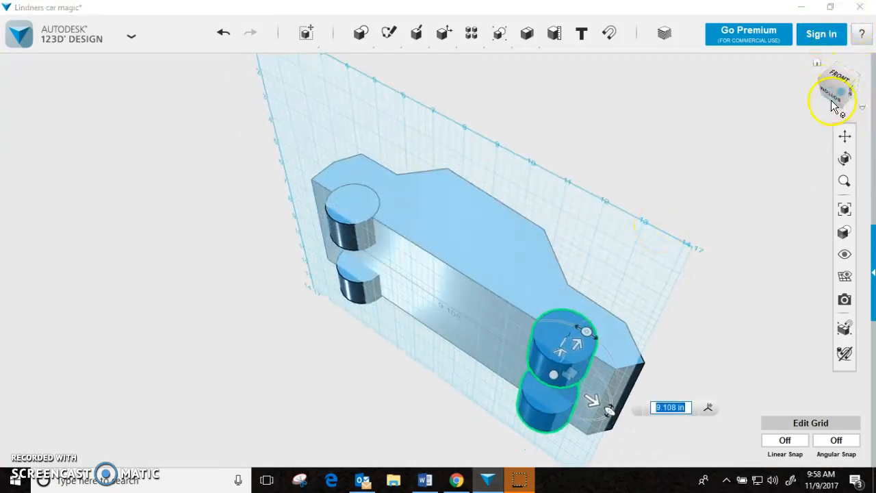
click(833, 93)
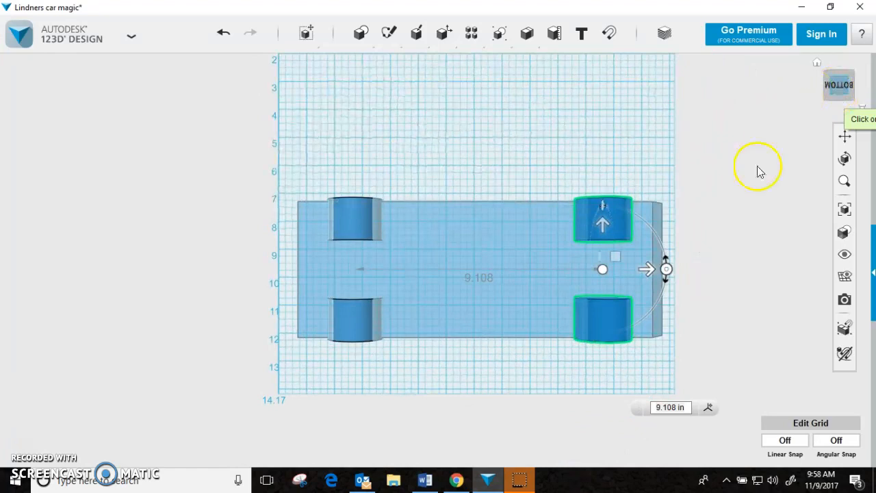
mouse_move(673, 240)
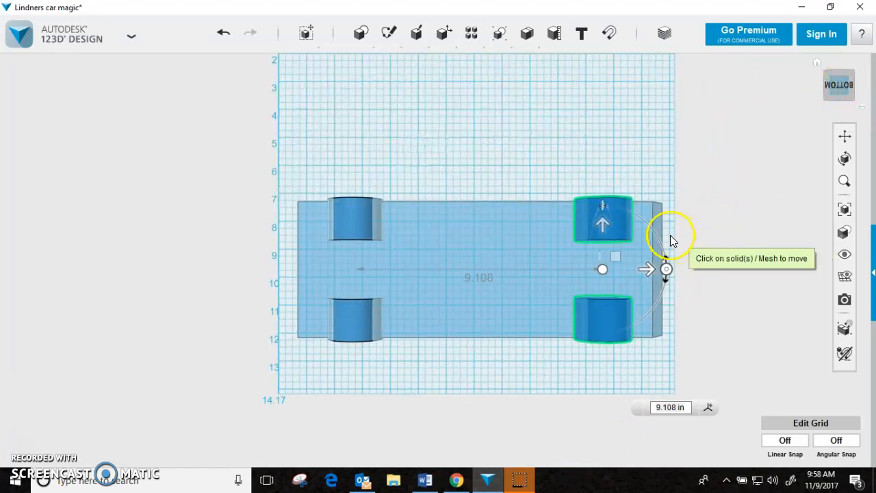